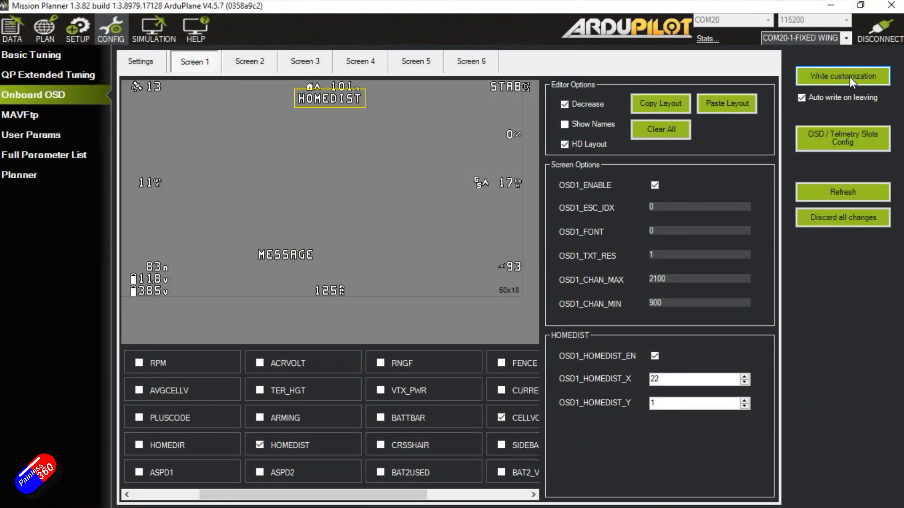
mouse_move(636, 169)
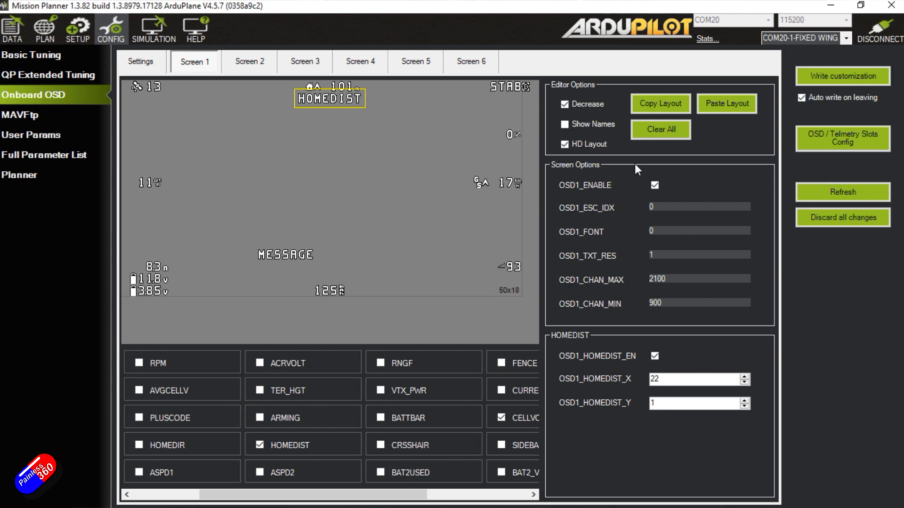
mouse_move(156, 69)
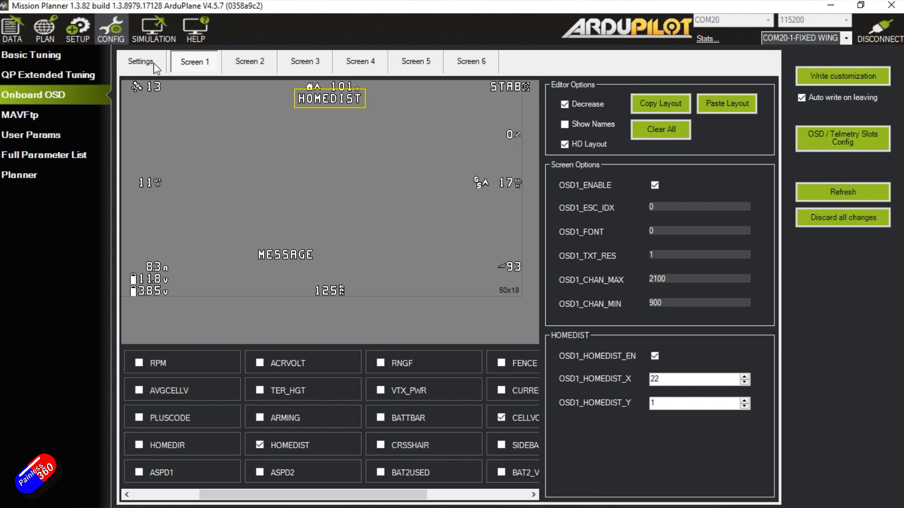
Step: Review the general OSD settings, return to Screen 1 and write the layout to the flight controller
click(141, 62)
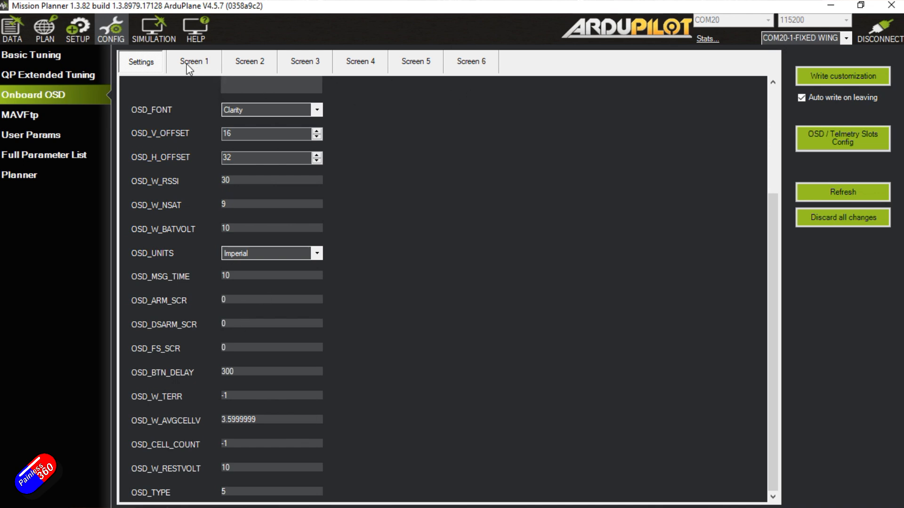
click(195, 62)
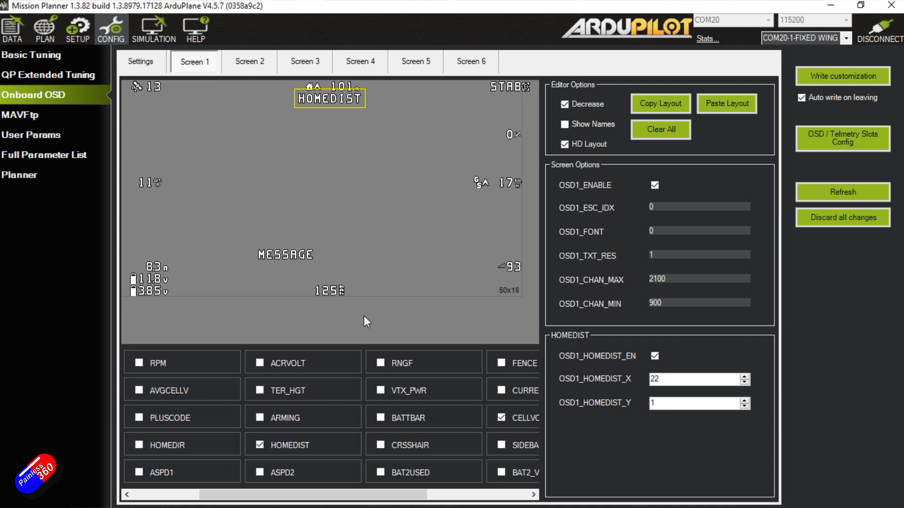
mouse_move(384, 298)
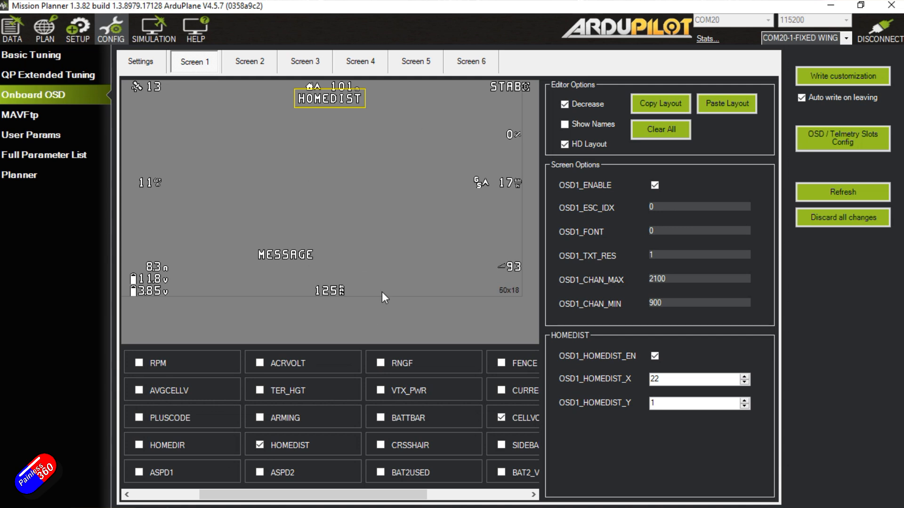
mouse_move(404, 305)
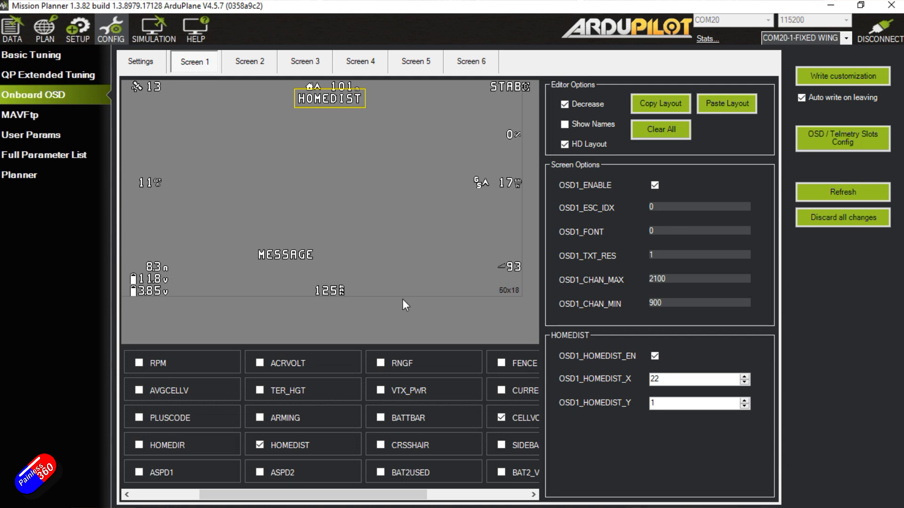
mouse_move(431, 284)
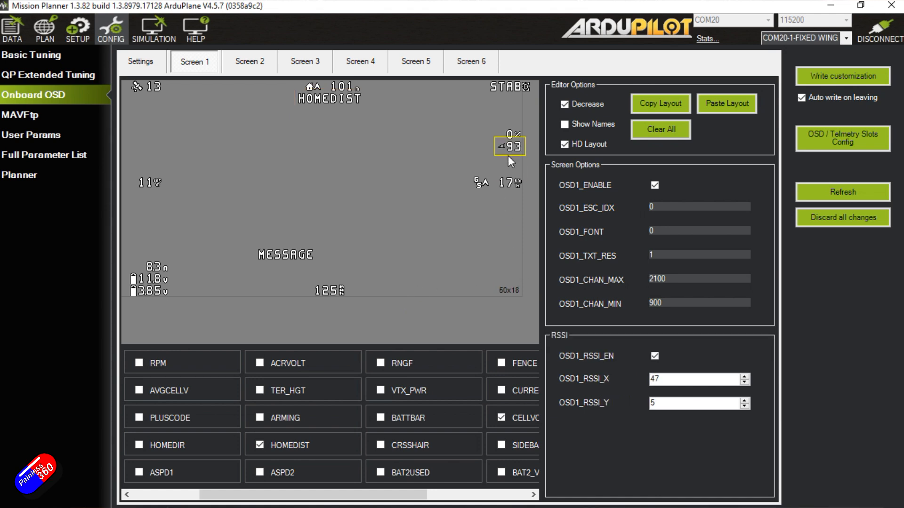
mouse_move(502, 150)
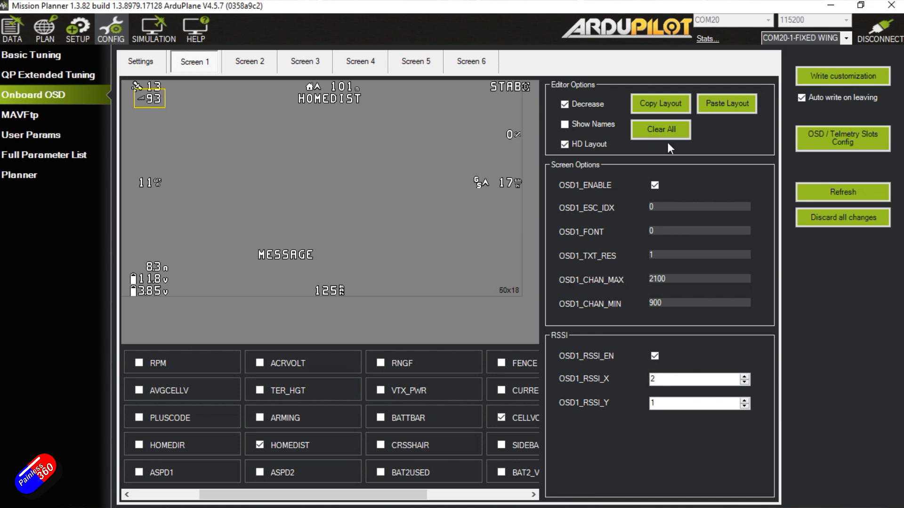
click(842, 75)
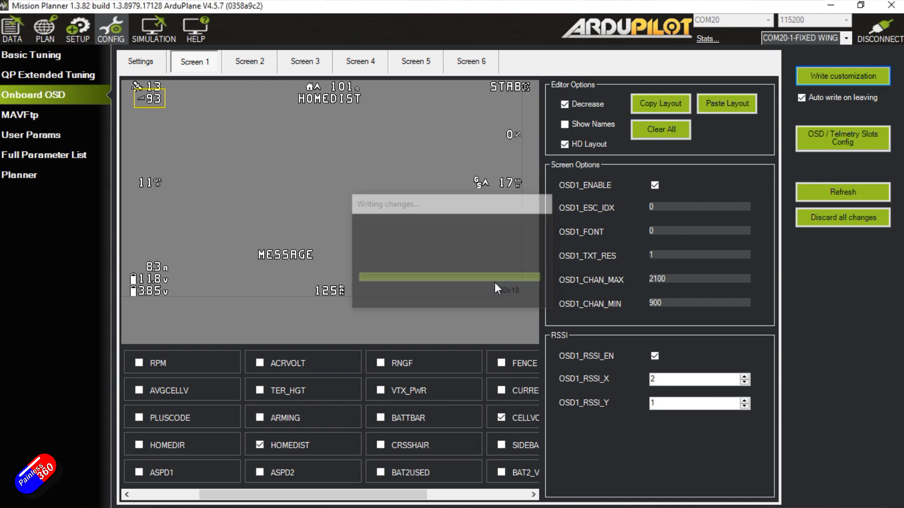